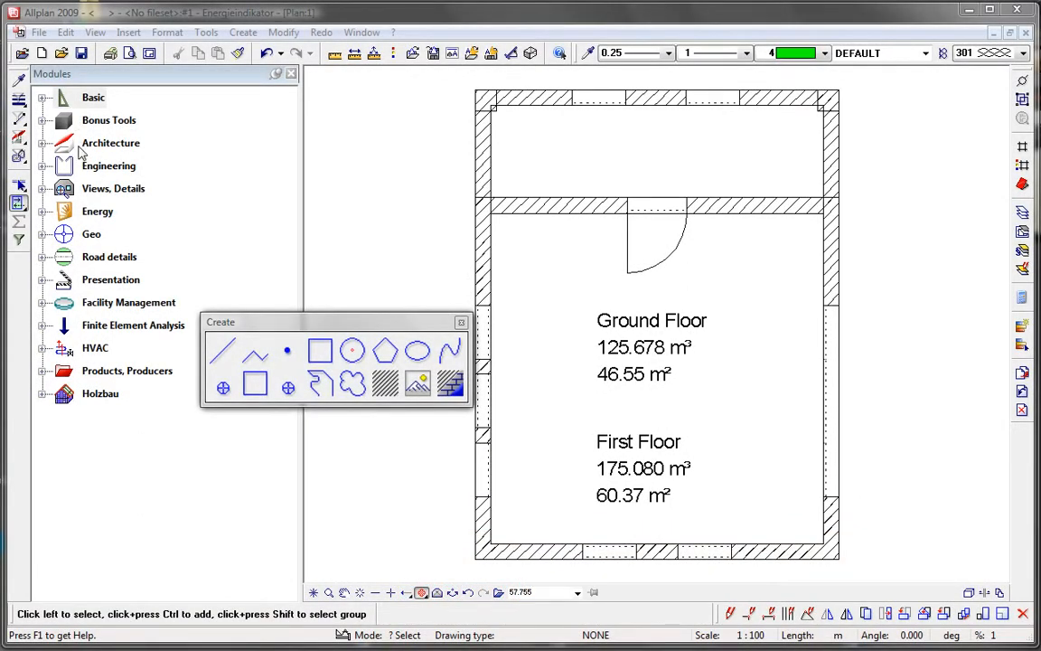
Activate the AX3000 Energy indicator module from the Energy group
left_click(44, 217)
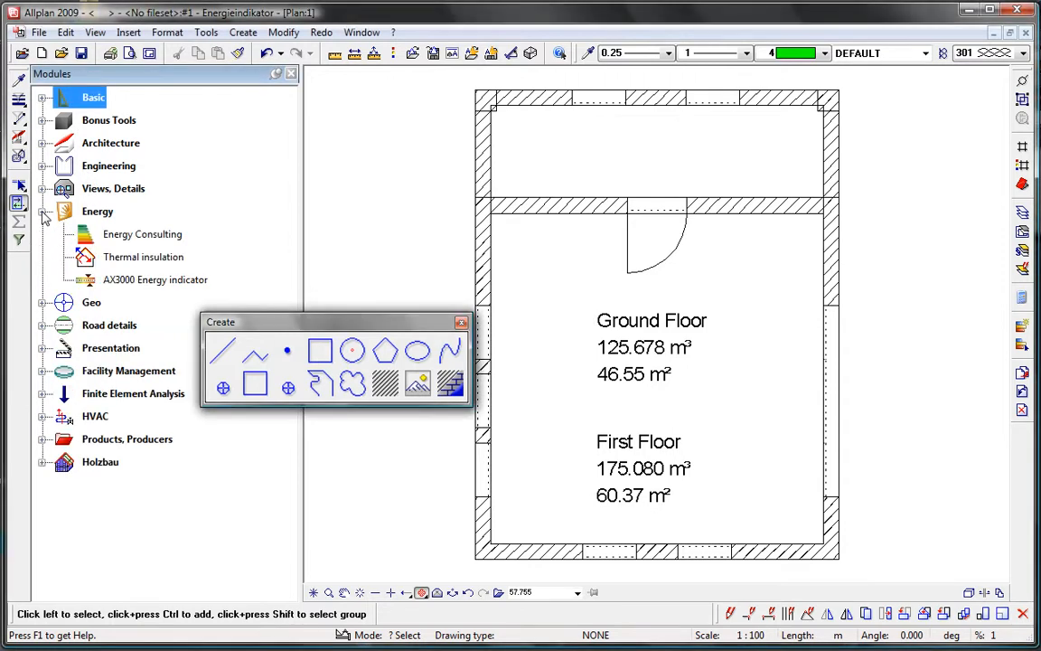
mouse_move(120, 262)
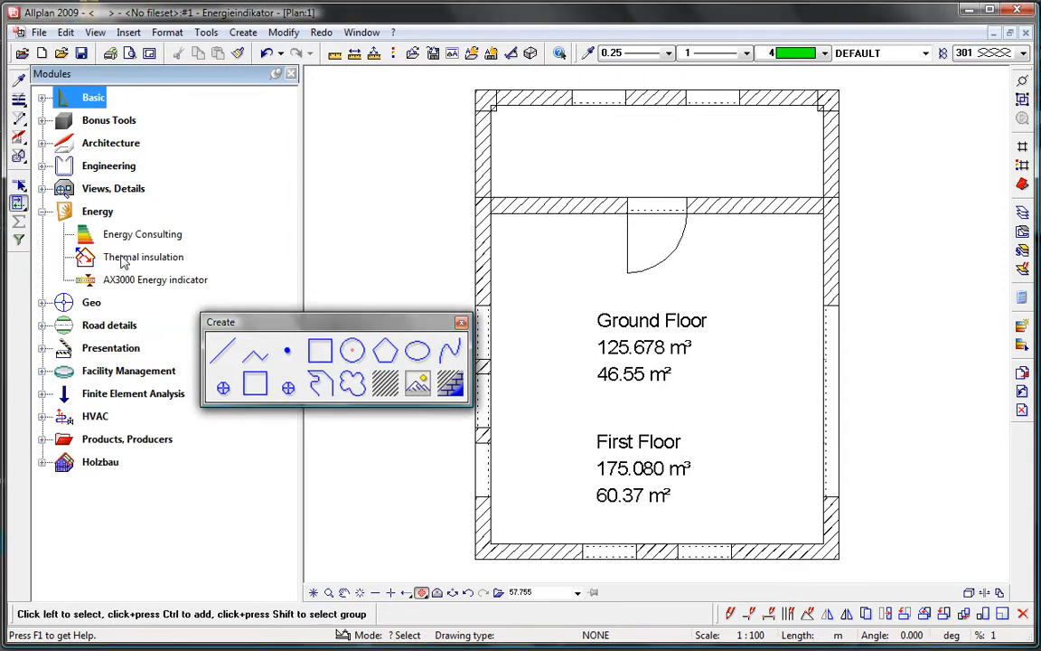
left_click(155, 278)
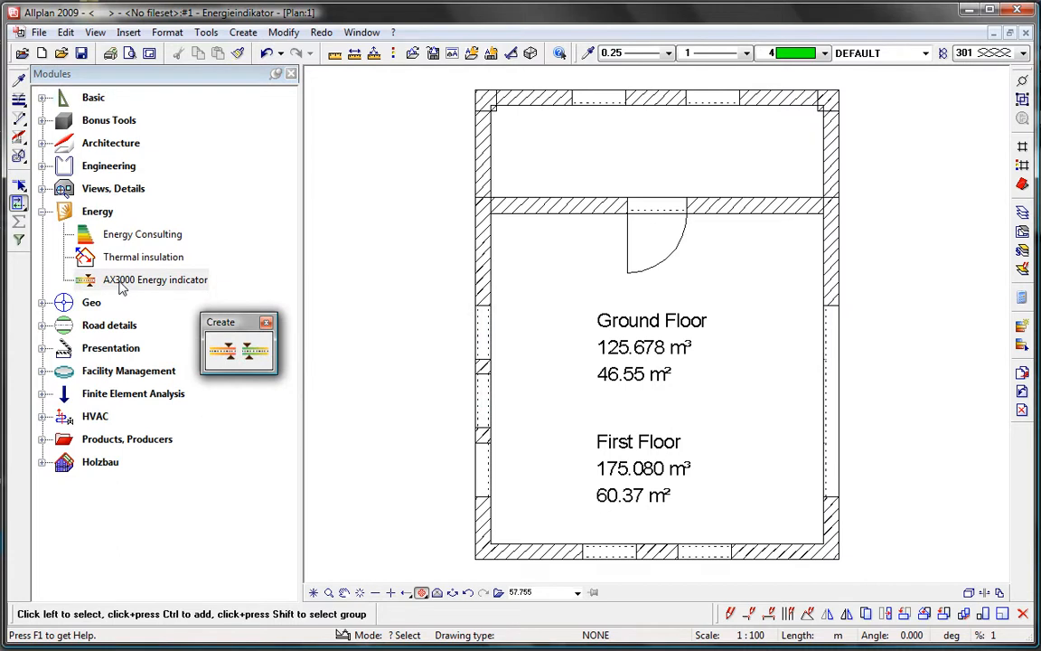
mouse_move(251, 351)
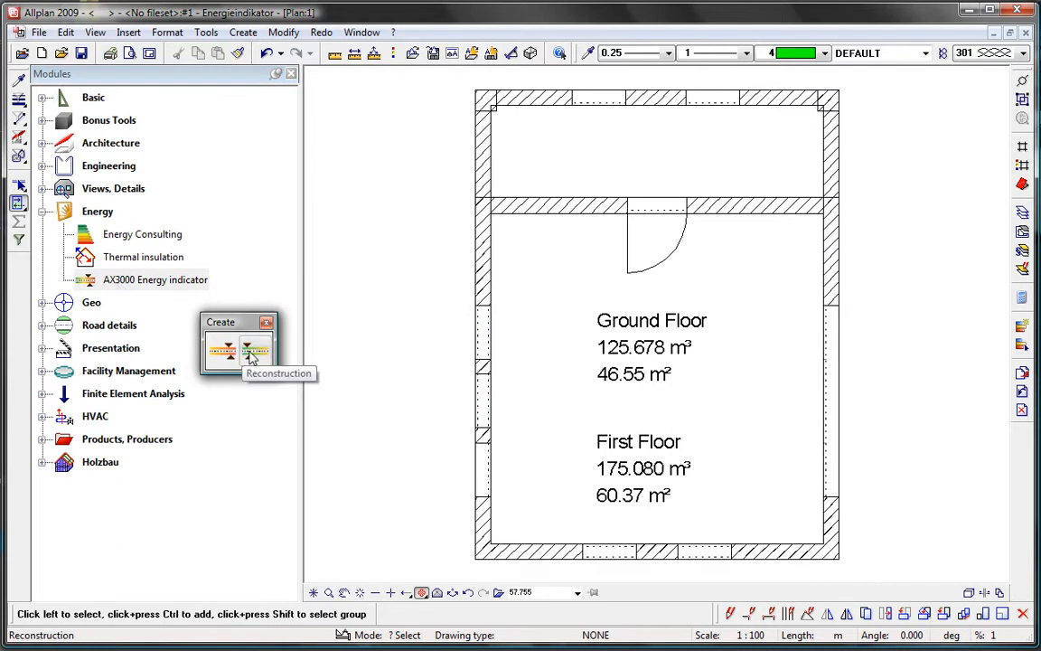
mouse_move(221, 351)
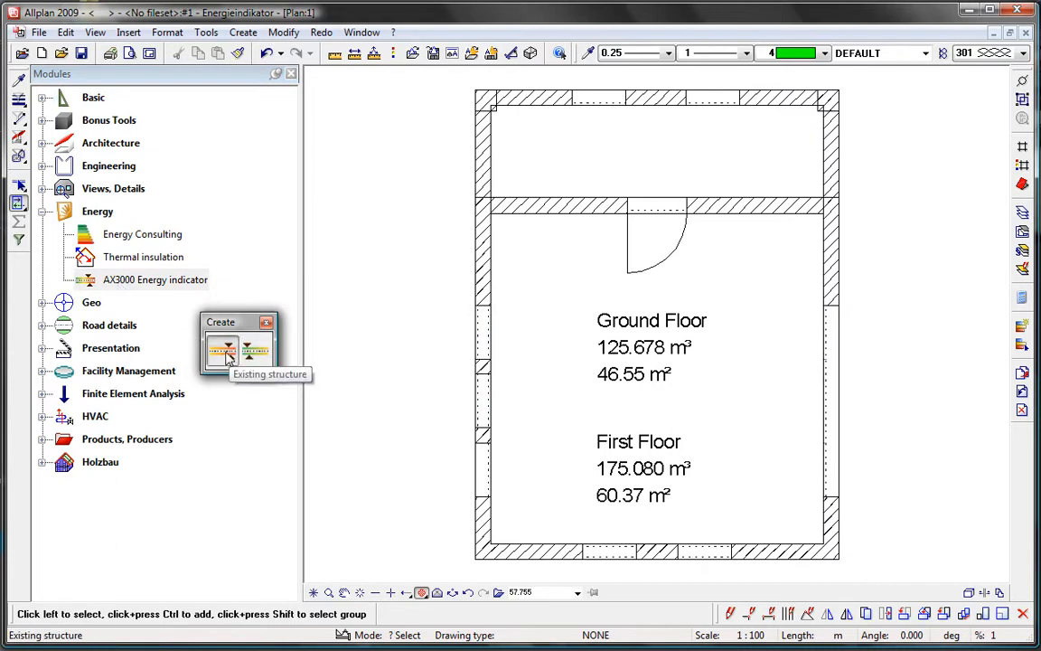
Start Existing structure and set PVC double-glazed windows, insulated metal doors and brick-plaster exterior wall
left_click(221, 350)
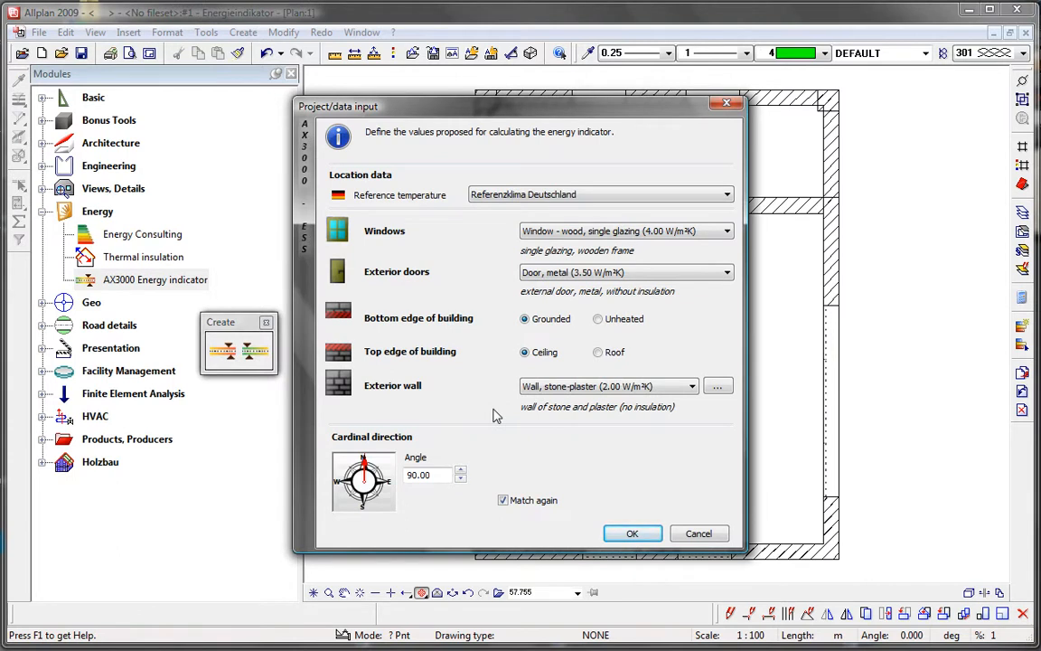
mouse_move(347, 203)
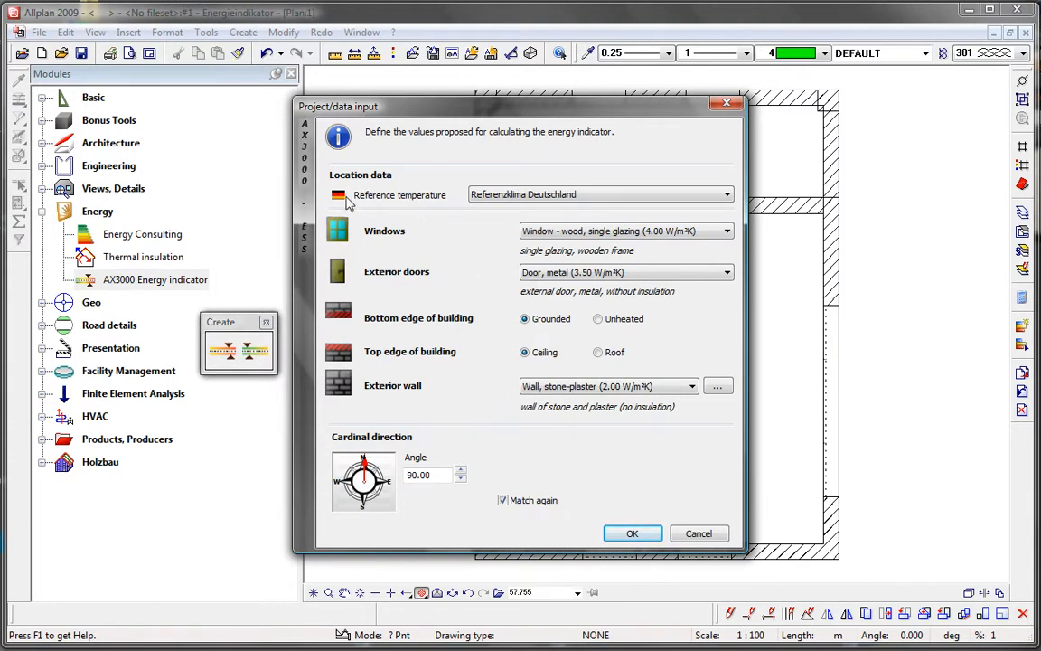
mouse_move(444, 235)
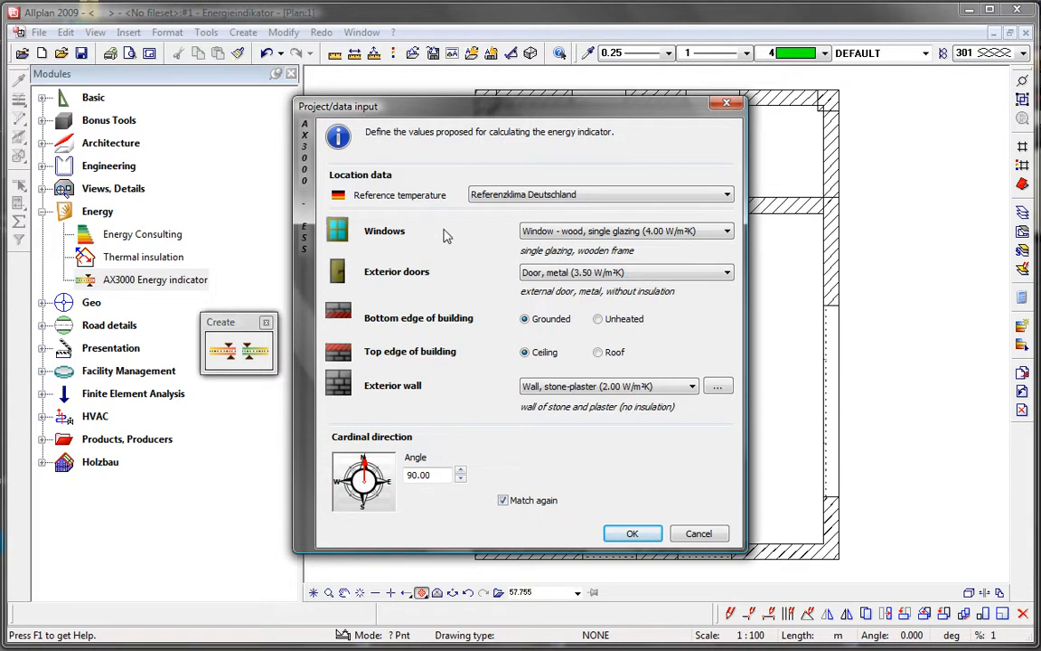
left_click(727, 232)
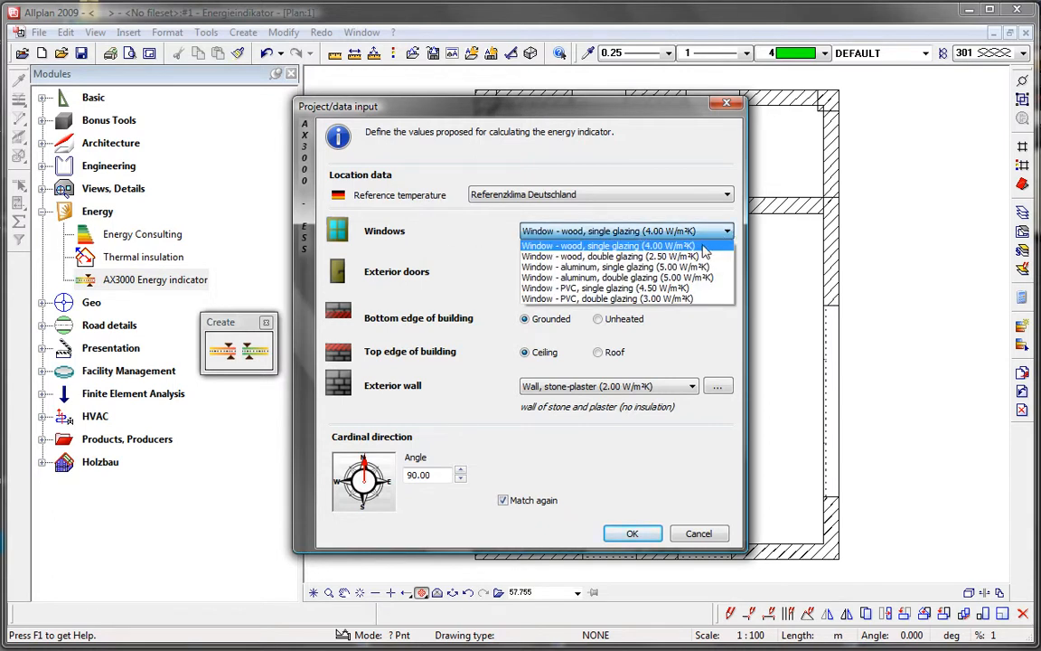
left_click(617, 299)
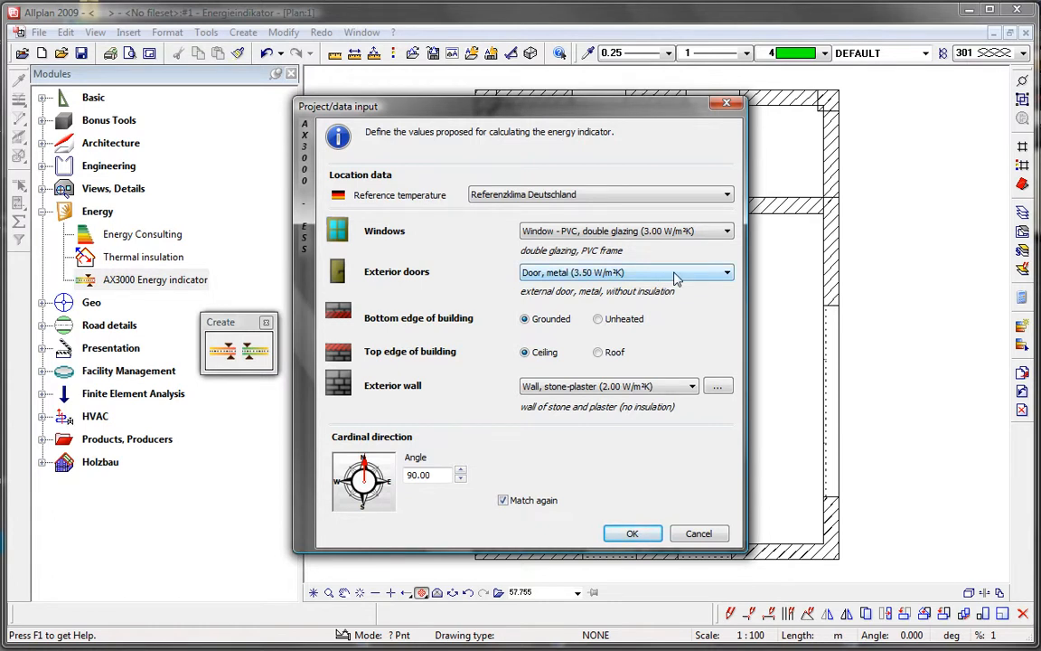
left_click(727, 271)
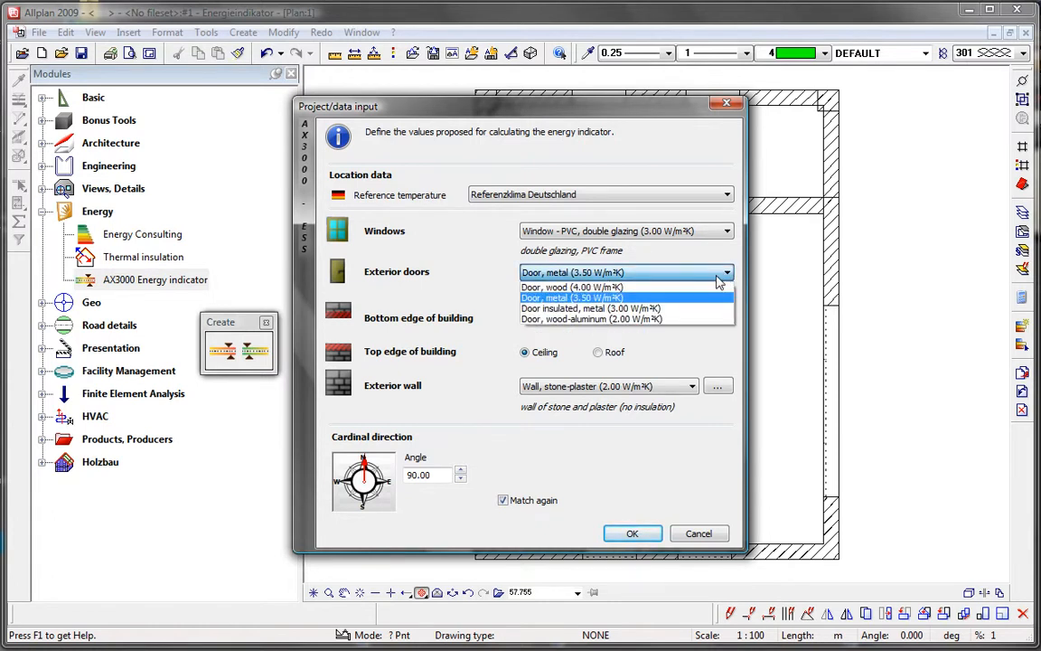
mouse_move(632, 319)
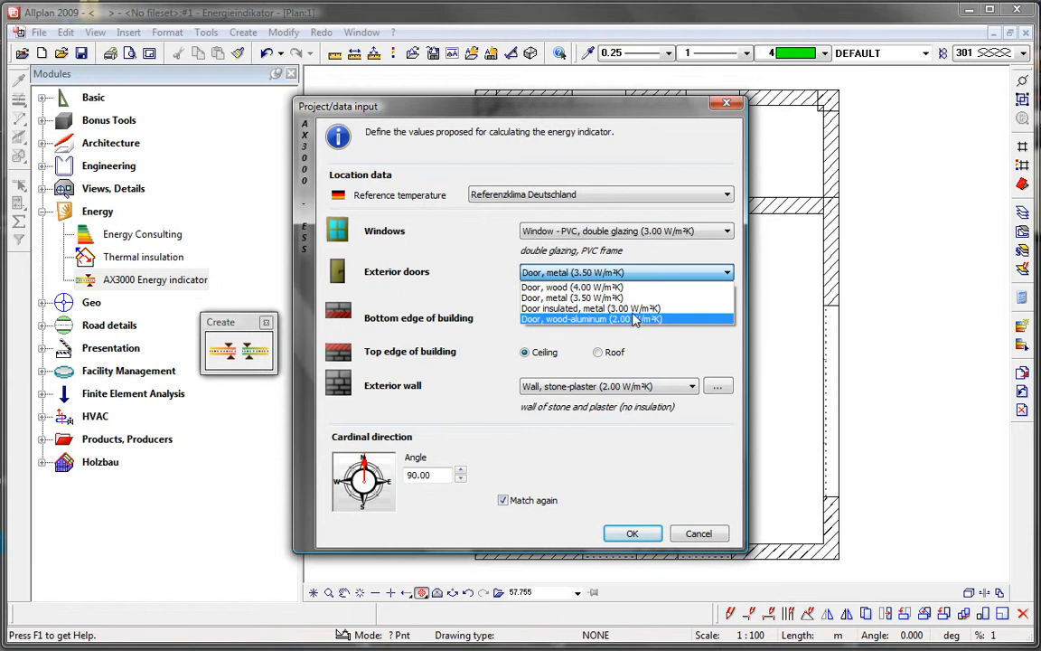
left_click(584, 307)
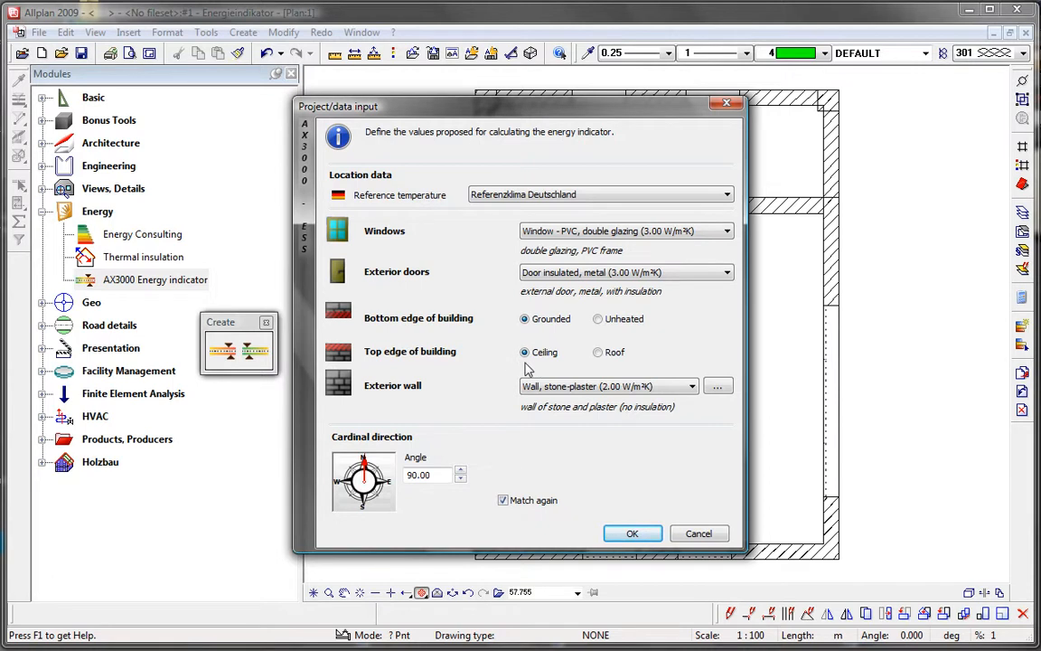
mouse_move(690, 398)
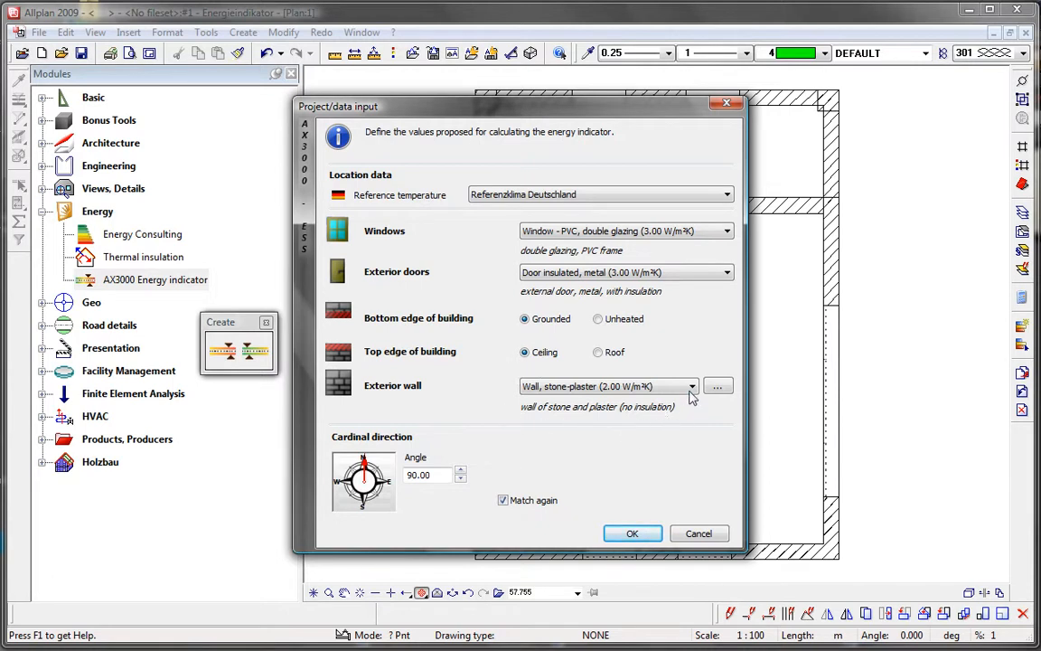
left_click(691, 387)
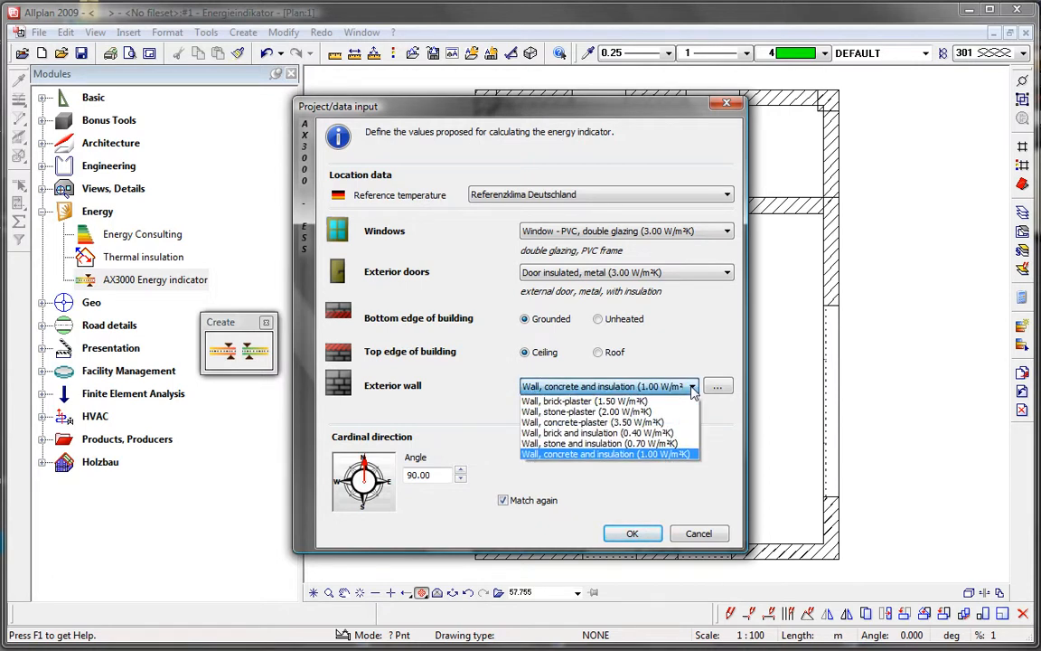
left_click(571, 401)
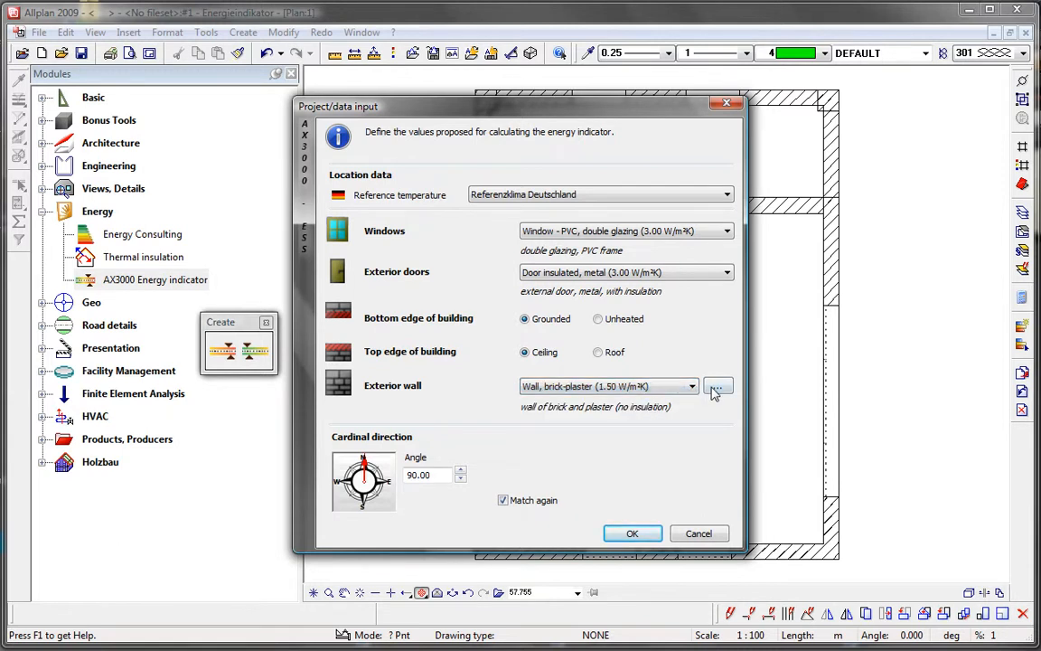
Define a custom wall named 'new-wall' with description 'brick + insulation'
left_click(718, 387)
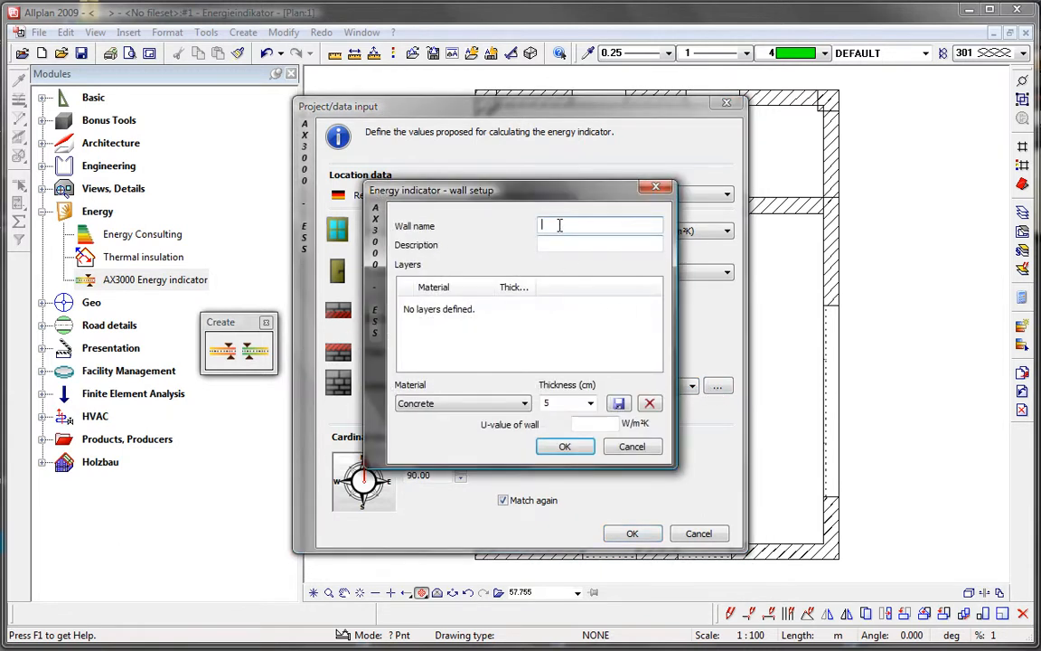
type("new")
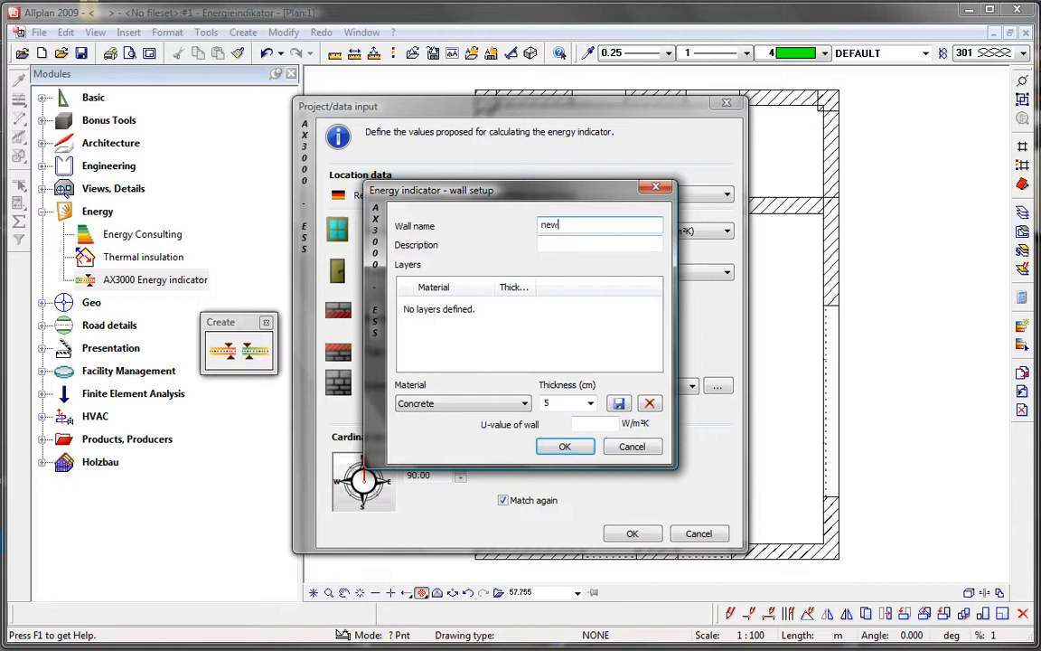
type("-wall")
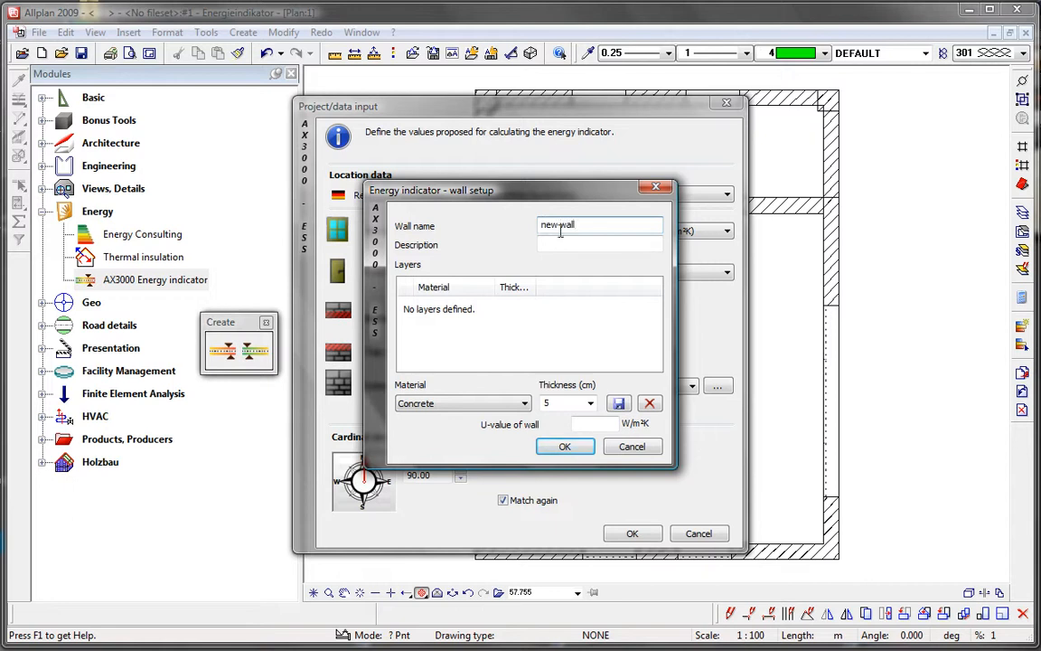
left_click(600, 244)
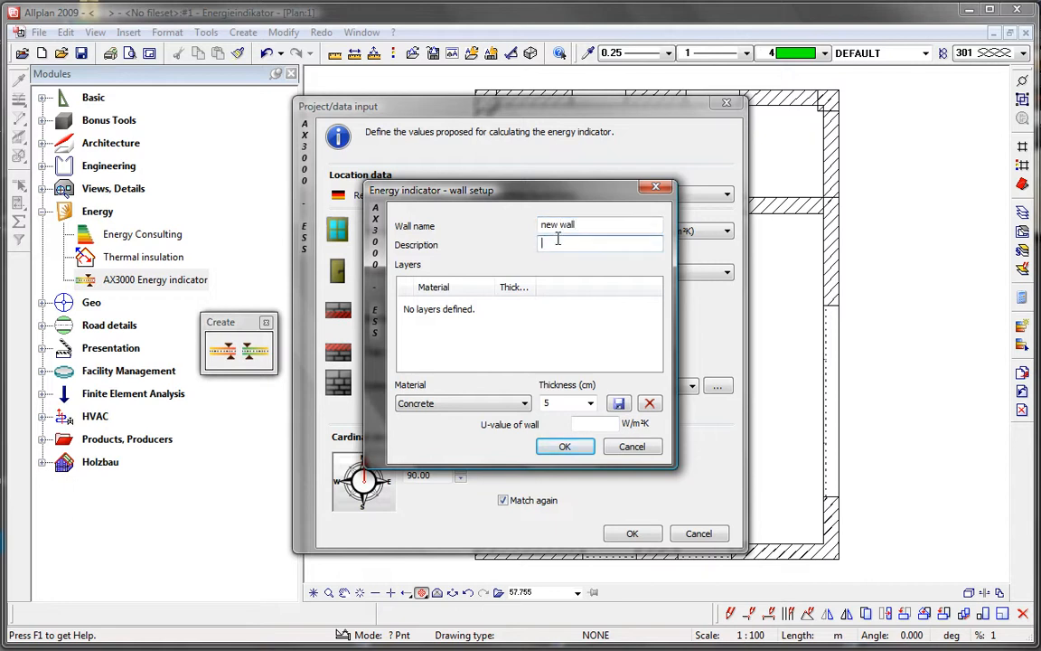
type("brick +")
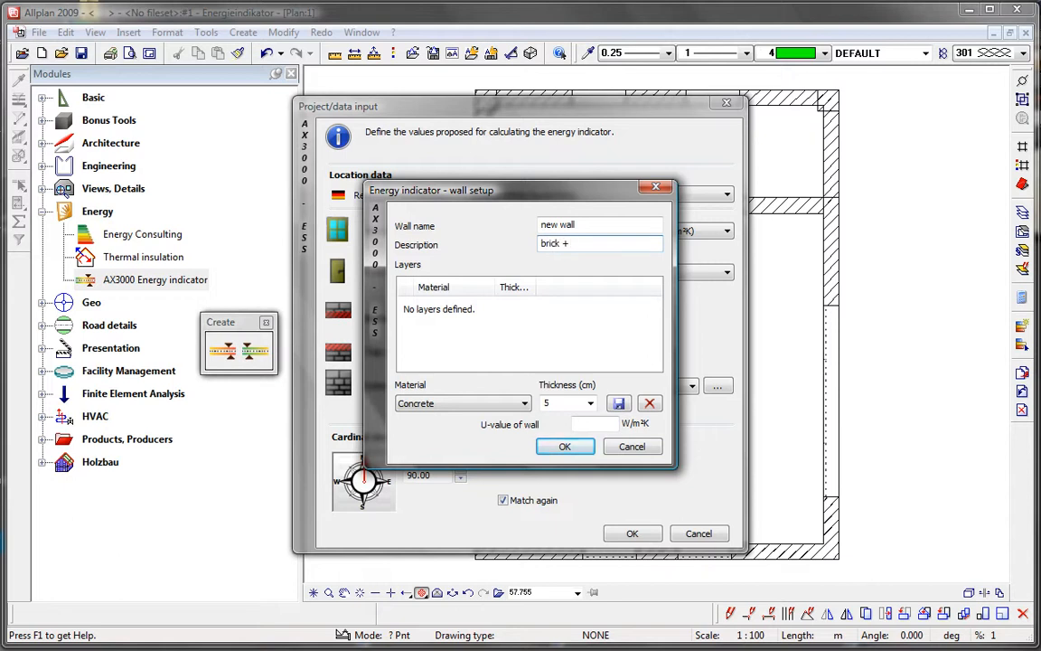
type("insul")
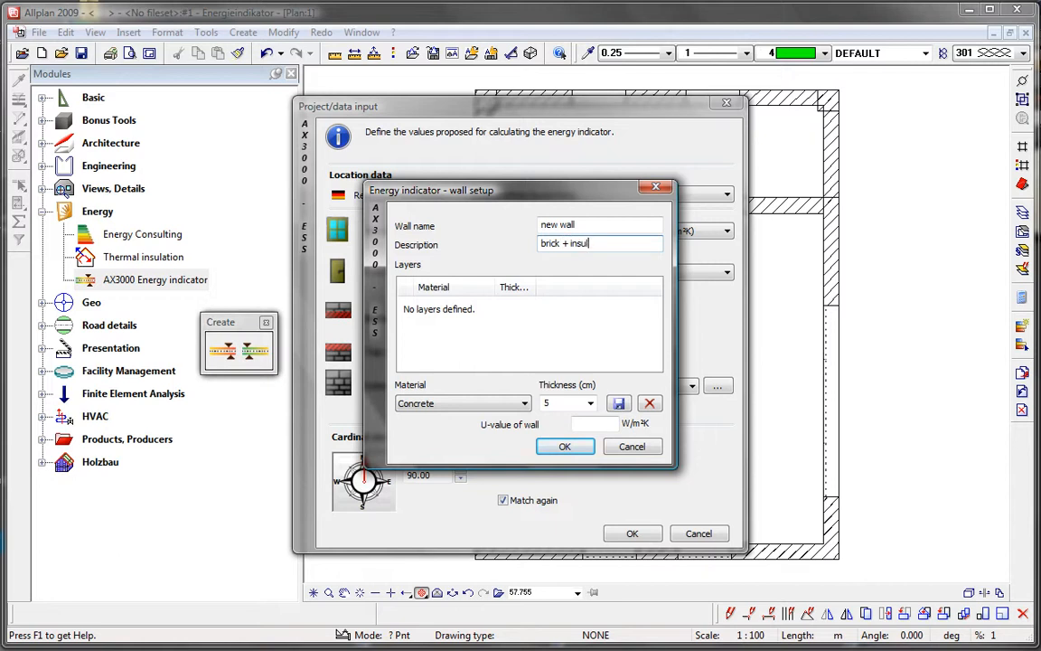
type("ation")
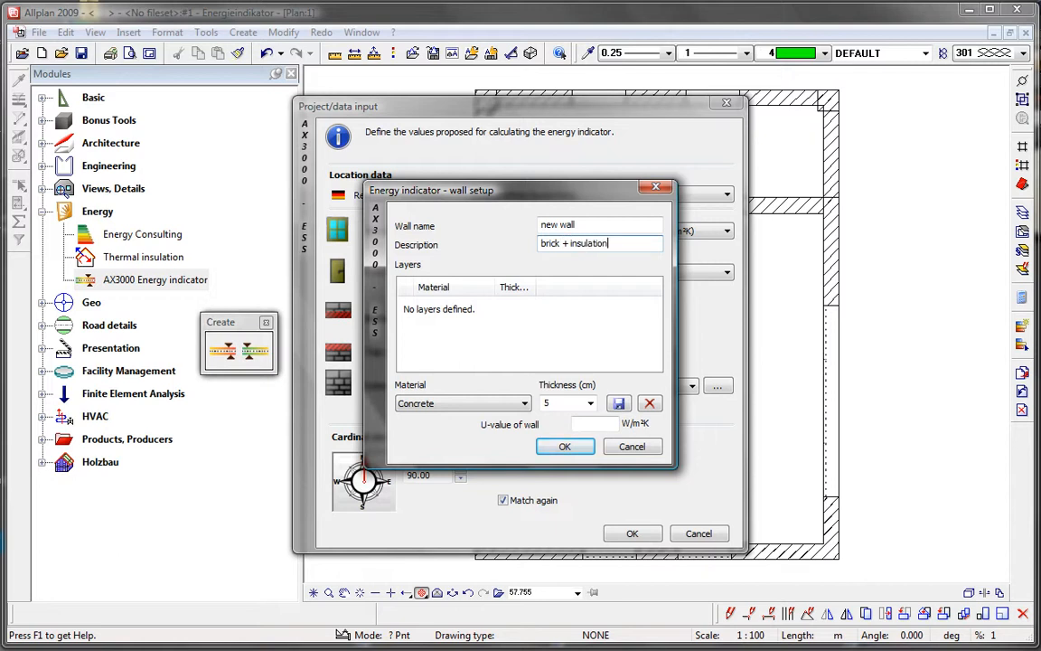
mouse_move(459, 315)
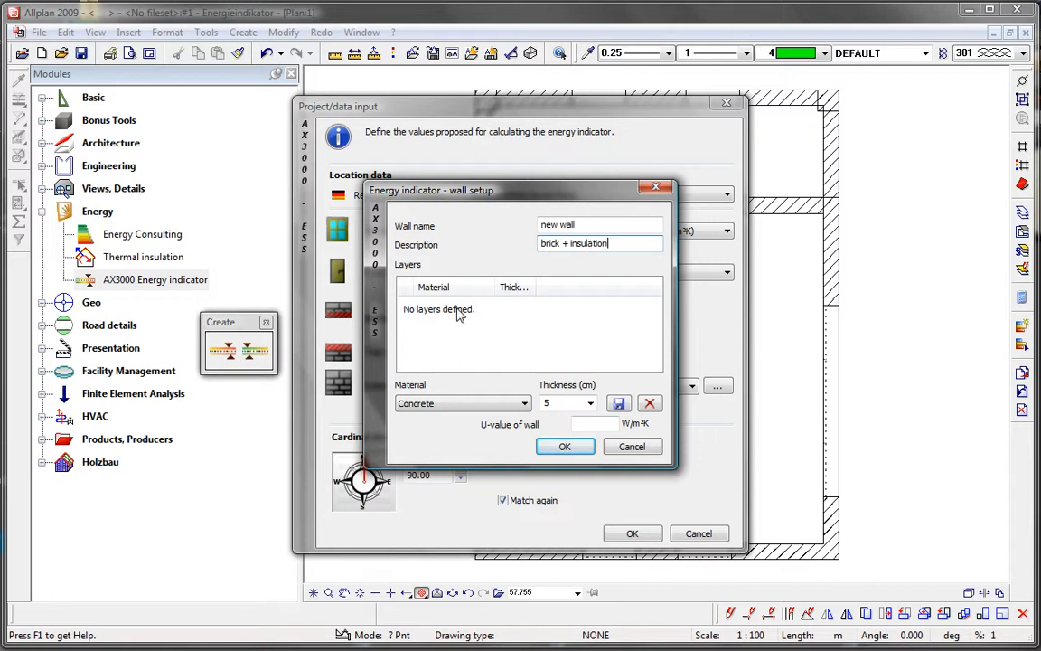
Add a 30 cm brick layer and a 15 cm external insulation layer to the wall
left_click(510, 403)
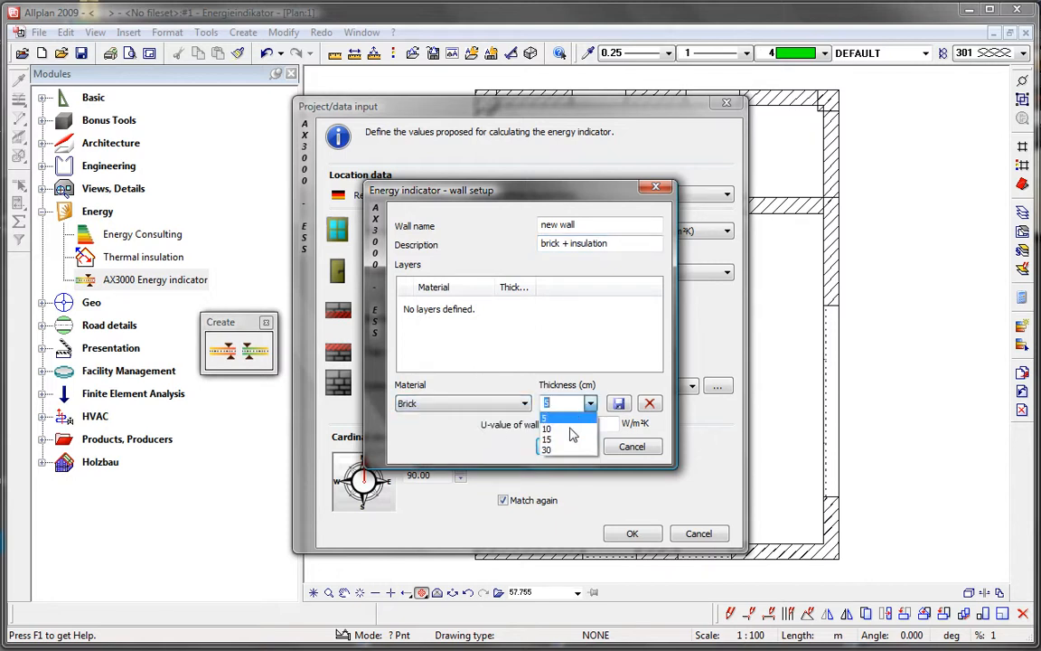
left_click(546, 449)
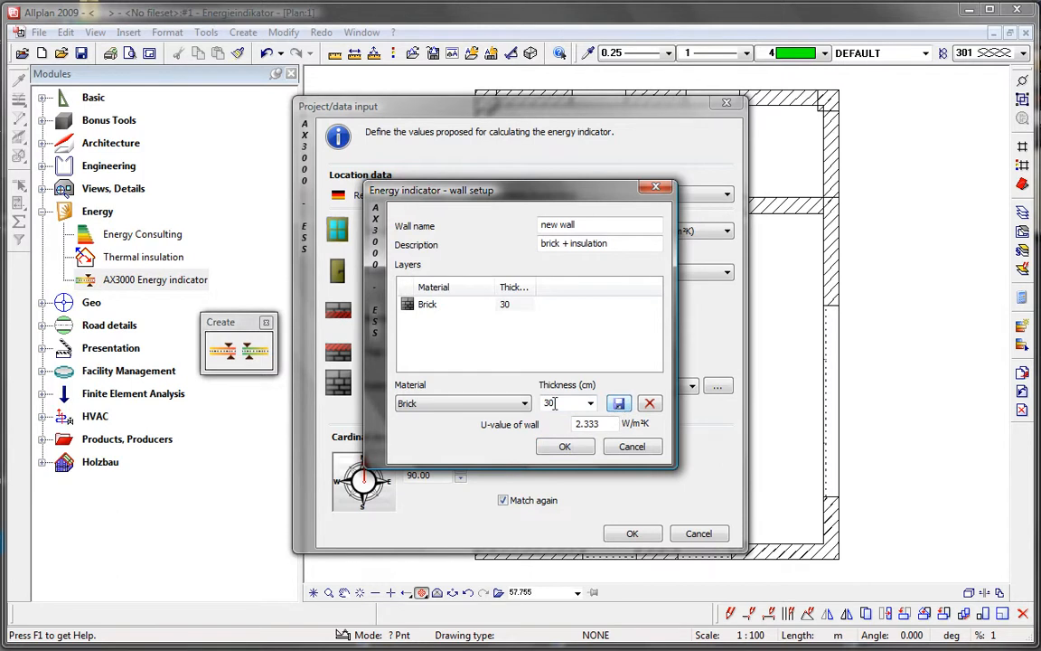
left_click(513, 403)
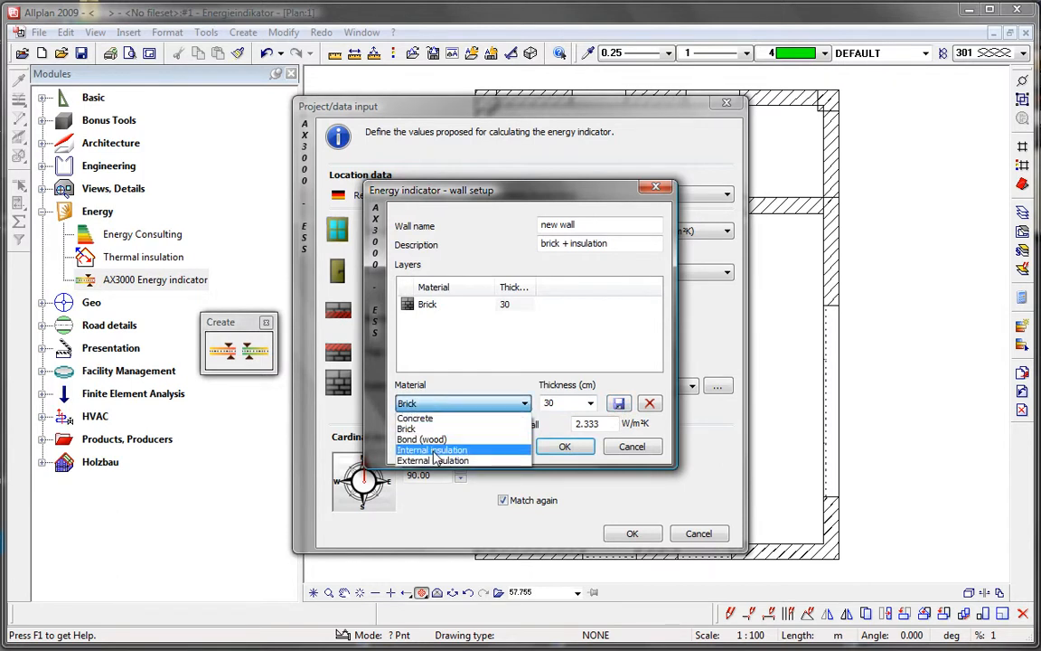
left_click(432, 461)
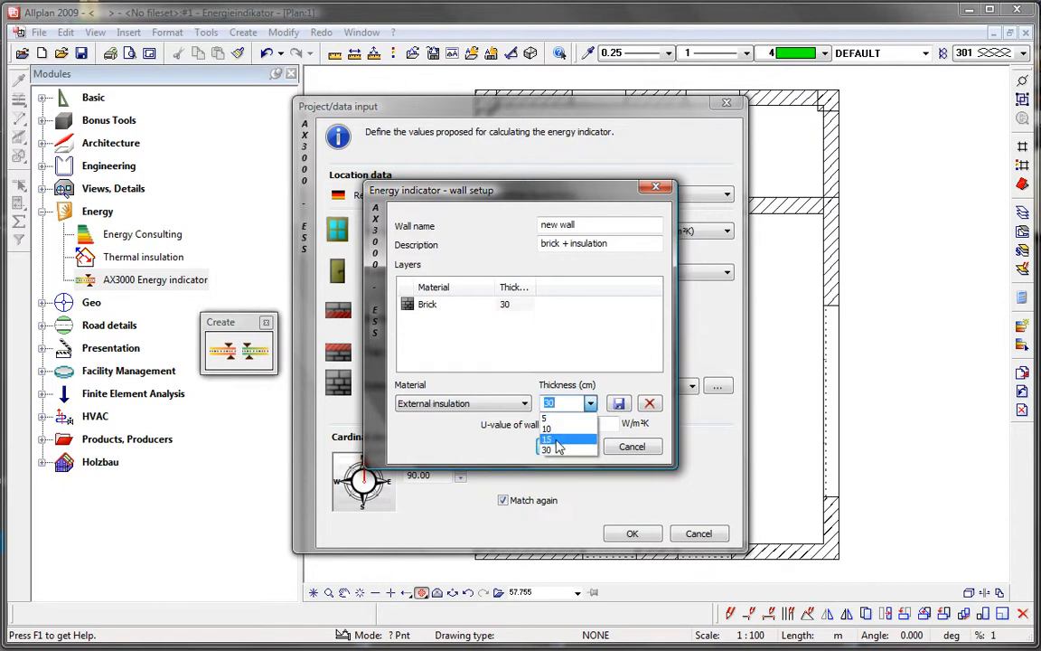
left_click(553, 438)
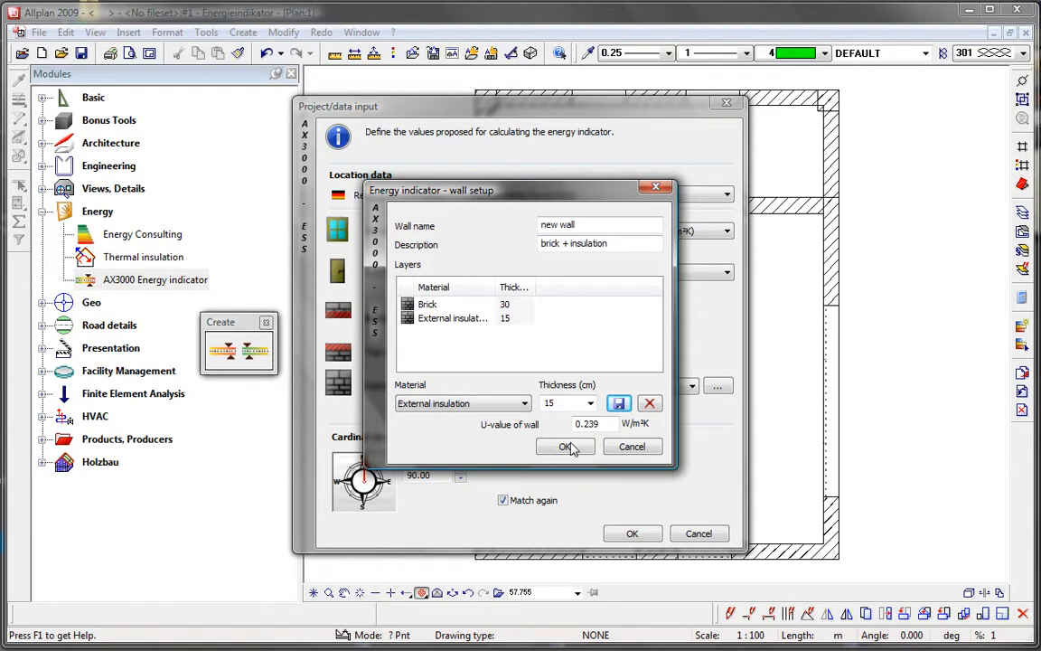
Confirm the two-layer wall setup and accept the project data to show the energy overview
left_click(564, 446)
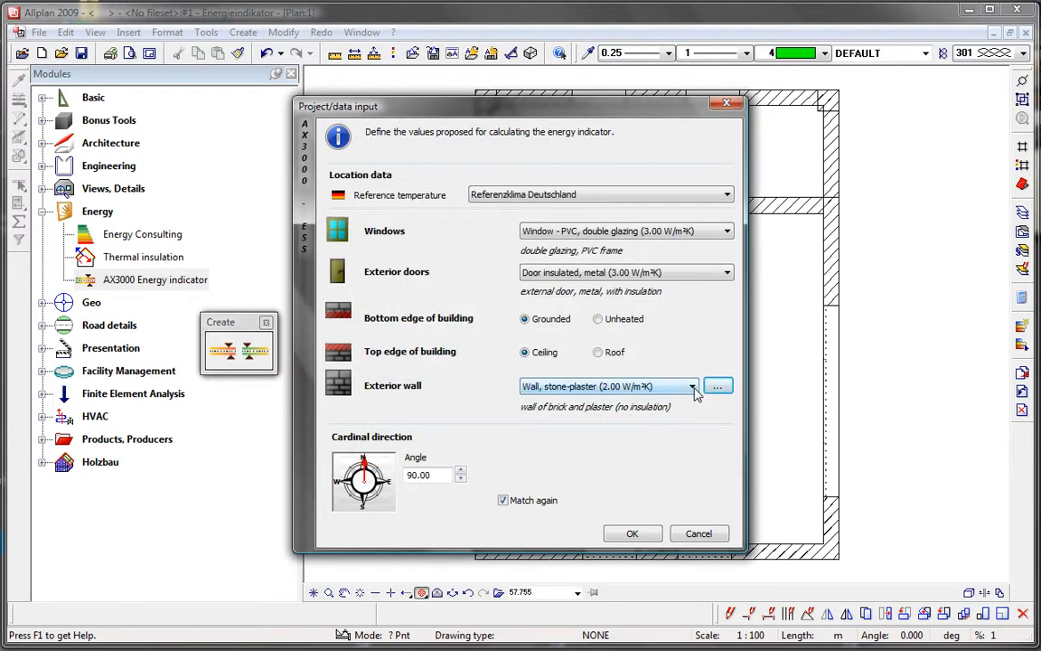
left_click(694, 385)
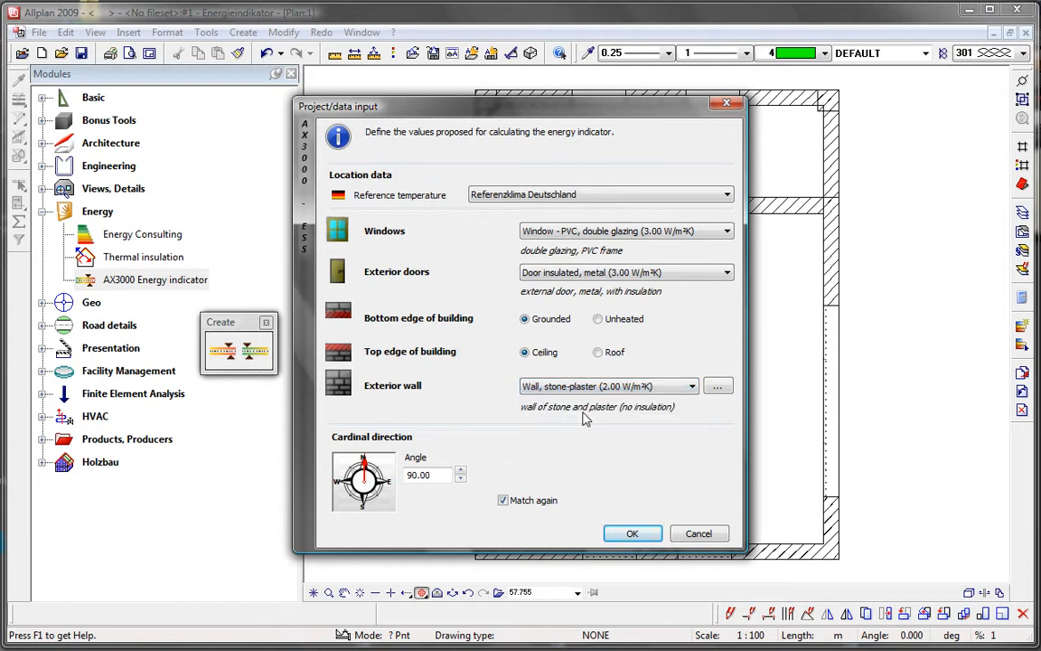
mouse_move(451, 495)
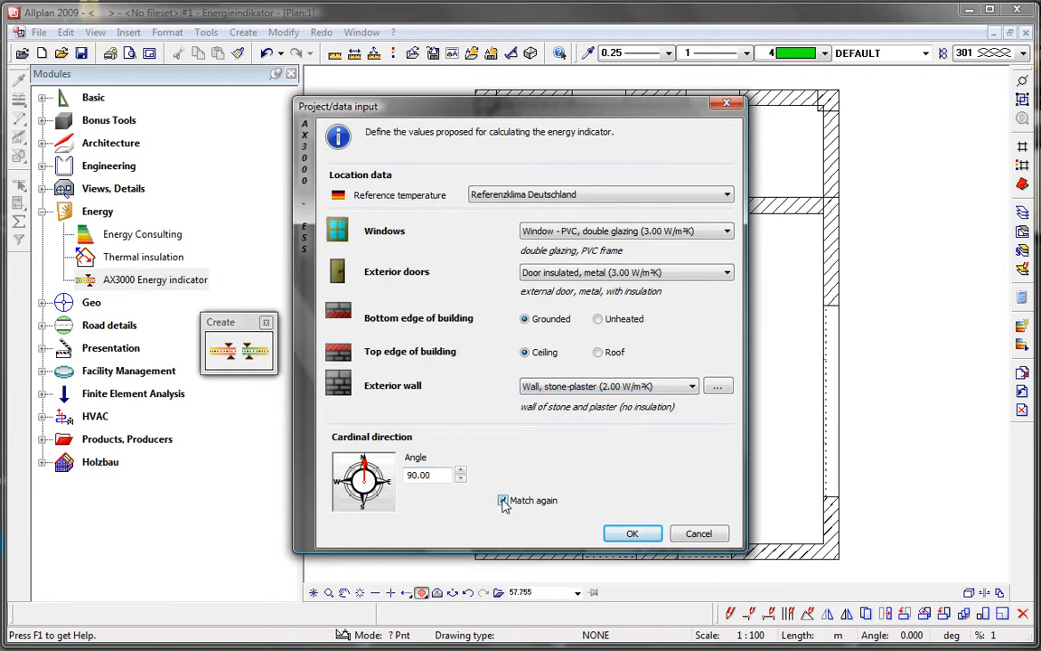
left_click(632, 534)
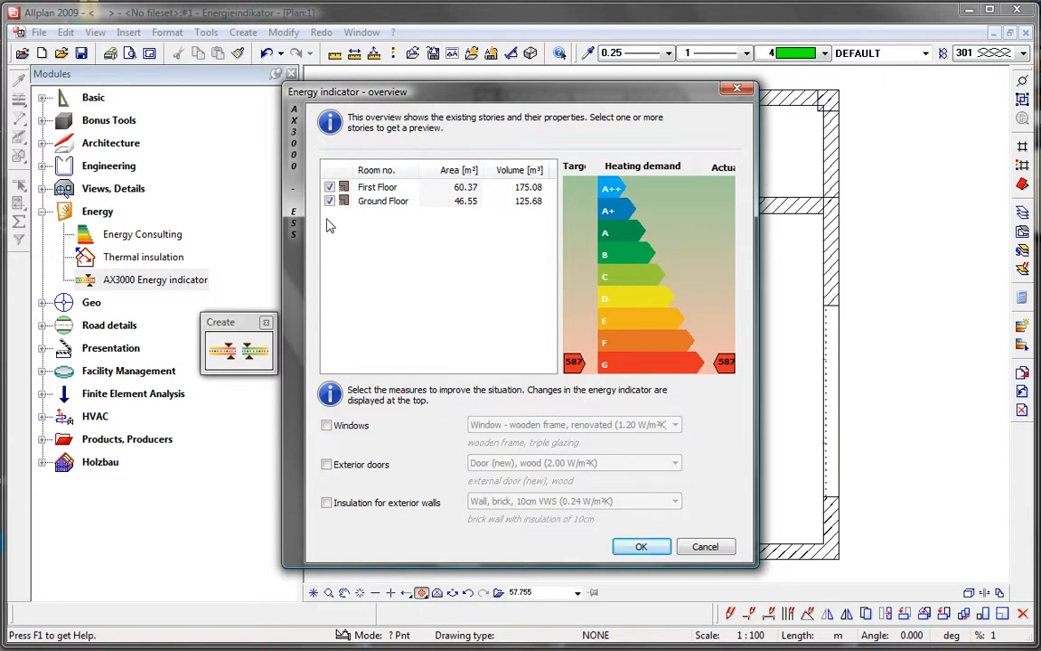
Apply renovated windows, metal-wood doors and exterior wall insulation, then accept the overview to label floors
left_click(328, 200)
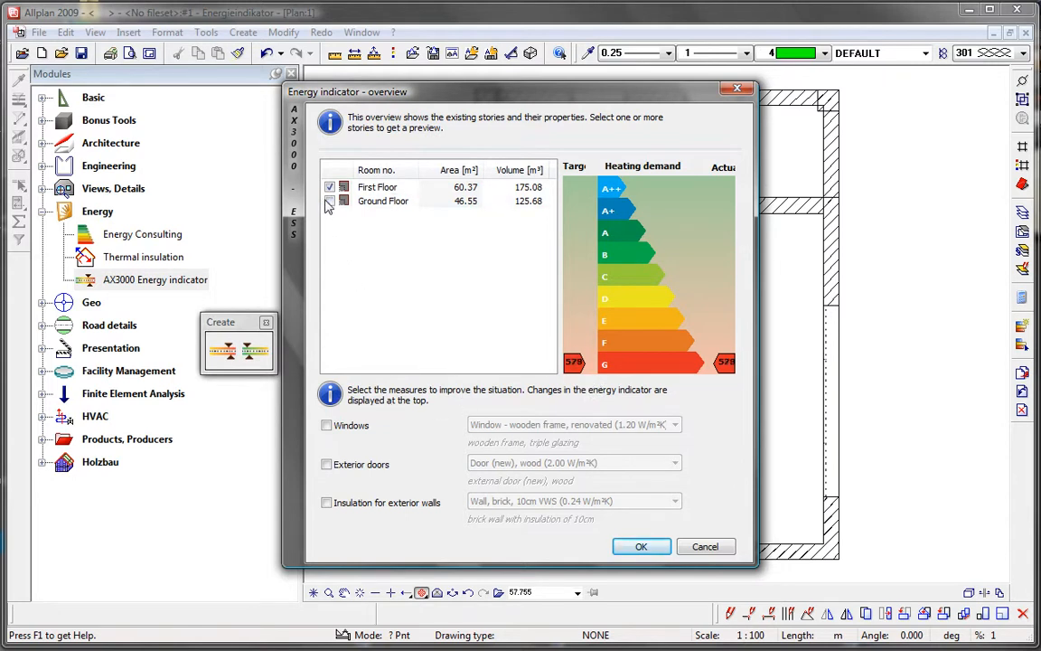
left_click(329, 200)
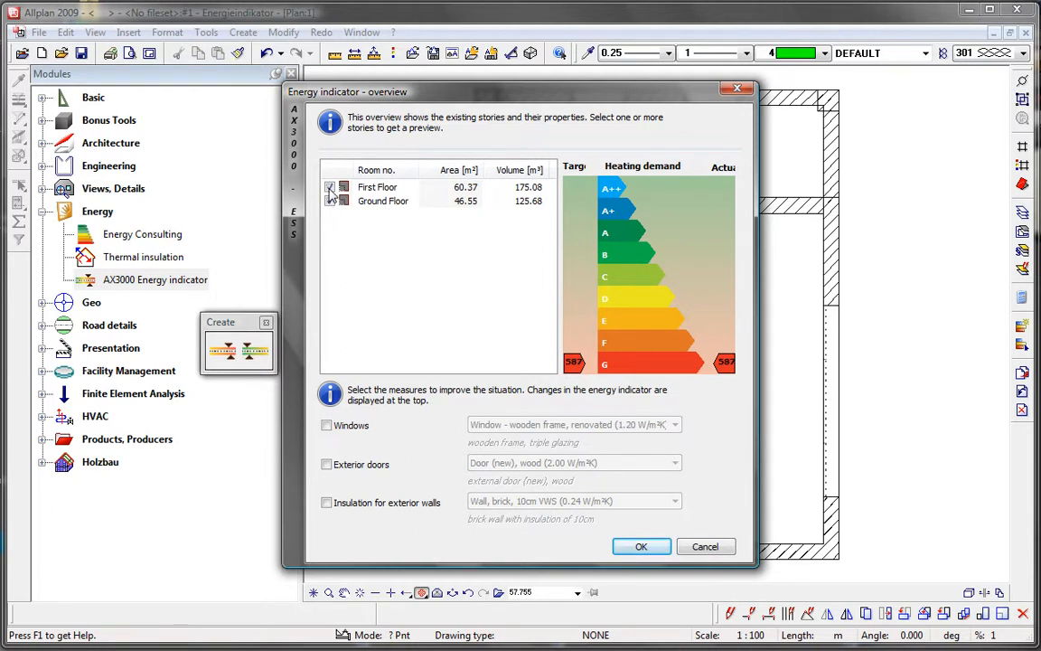
left_click(326, 425)
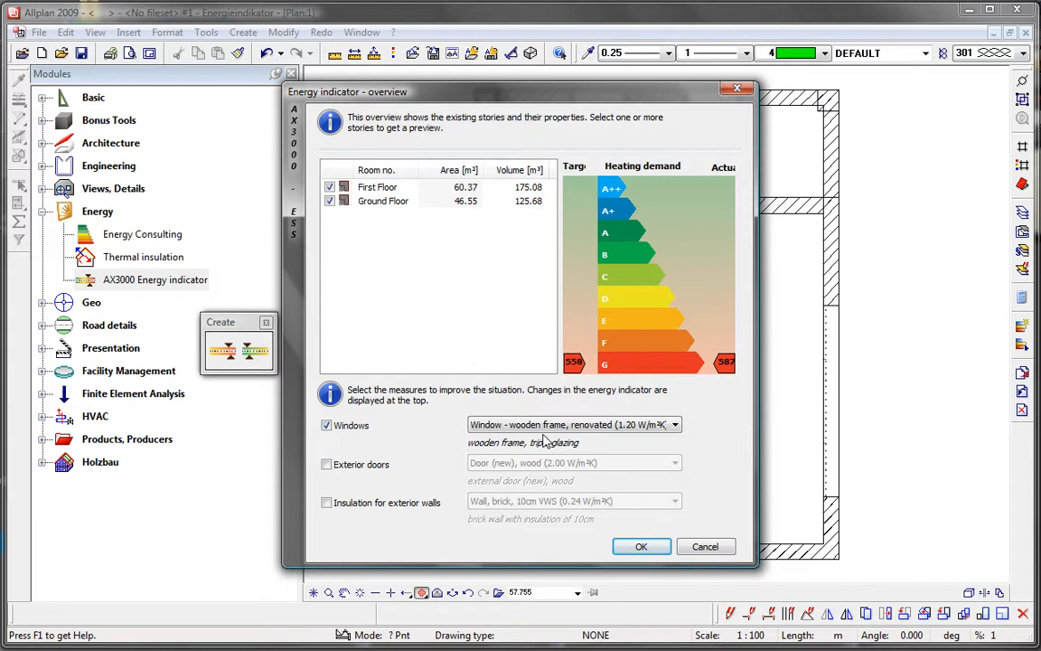
left_click(672, 424)
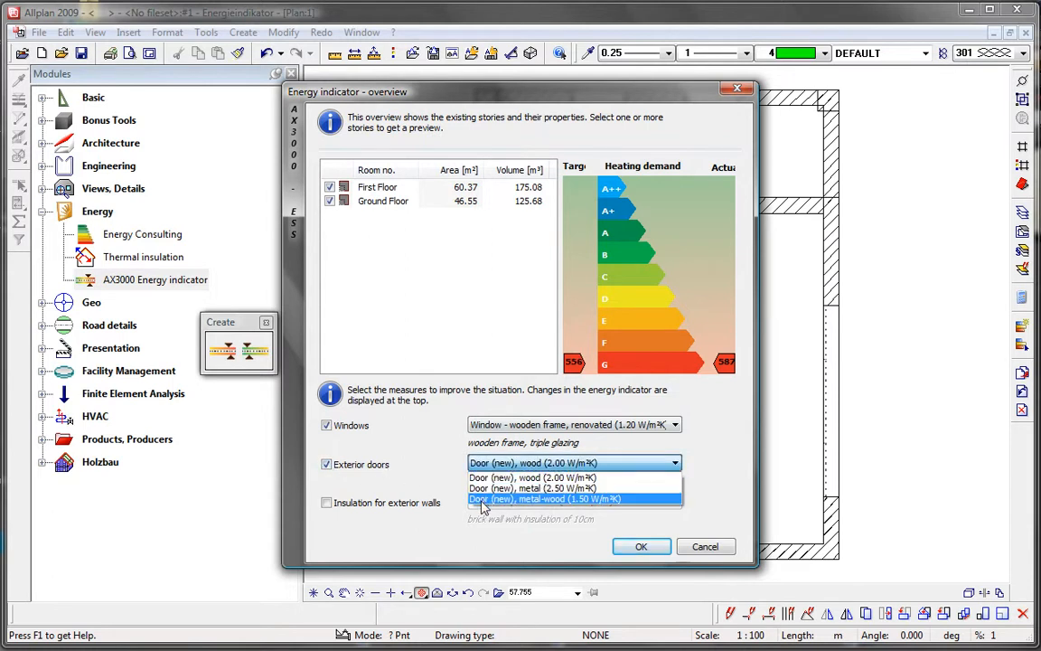
left_click(575, 497)
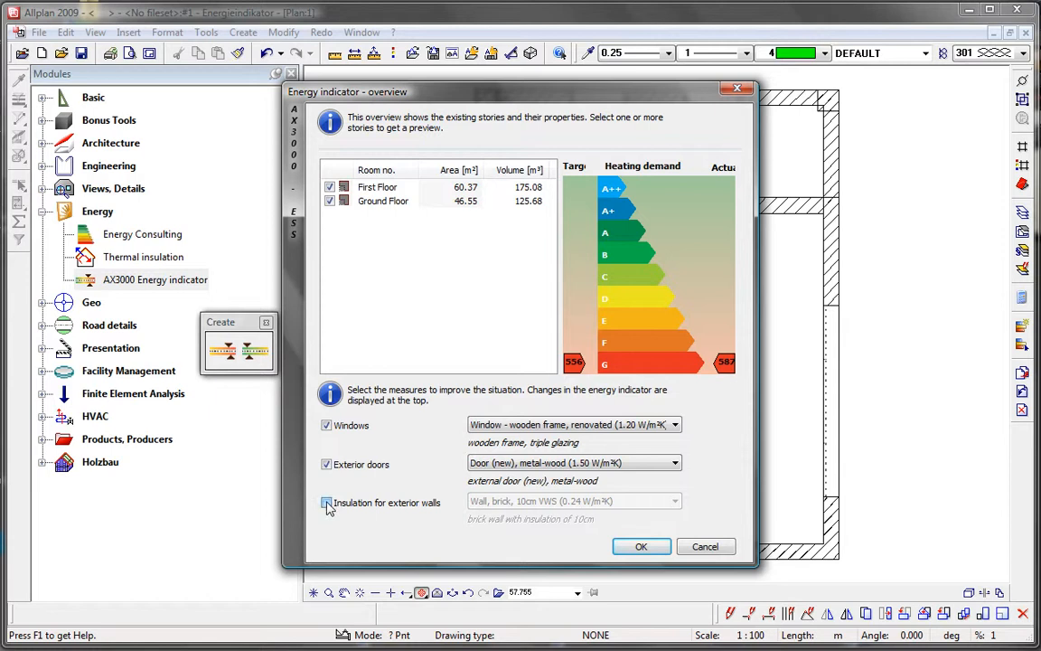
left_click(325, 503)
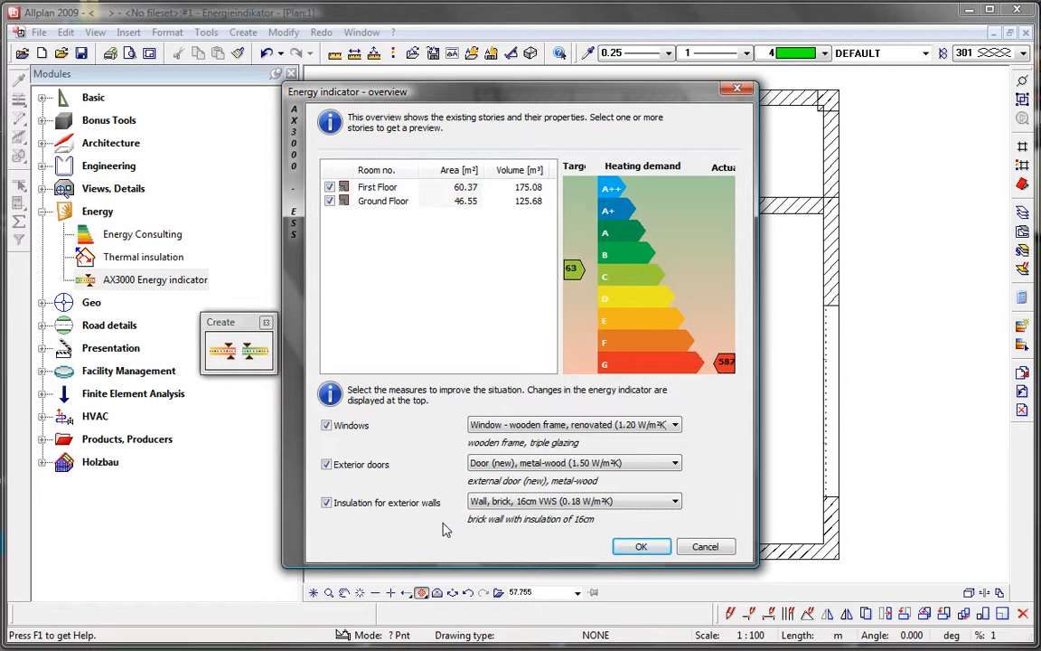
mouse_move(734, 531)
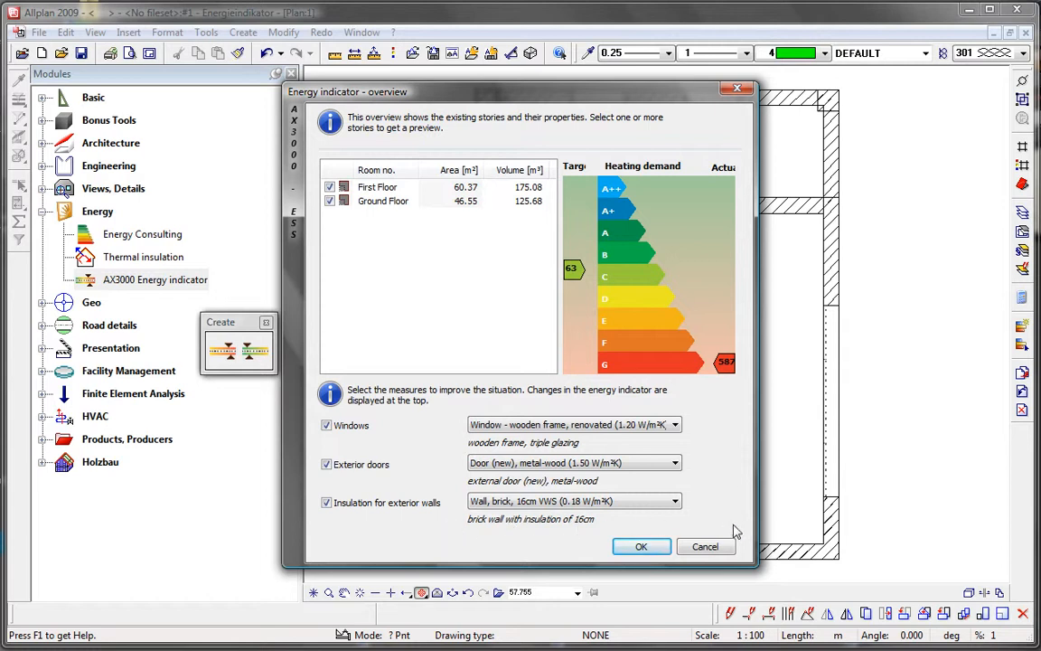
mouse_move(716, 377)
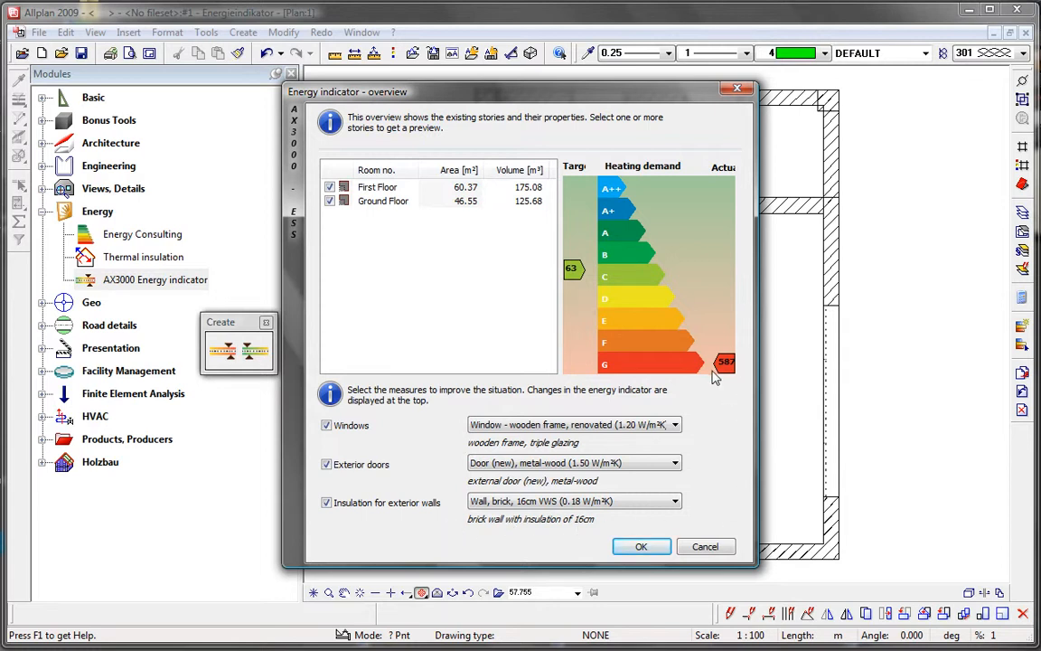
mouse_move(566, 282)
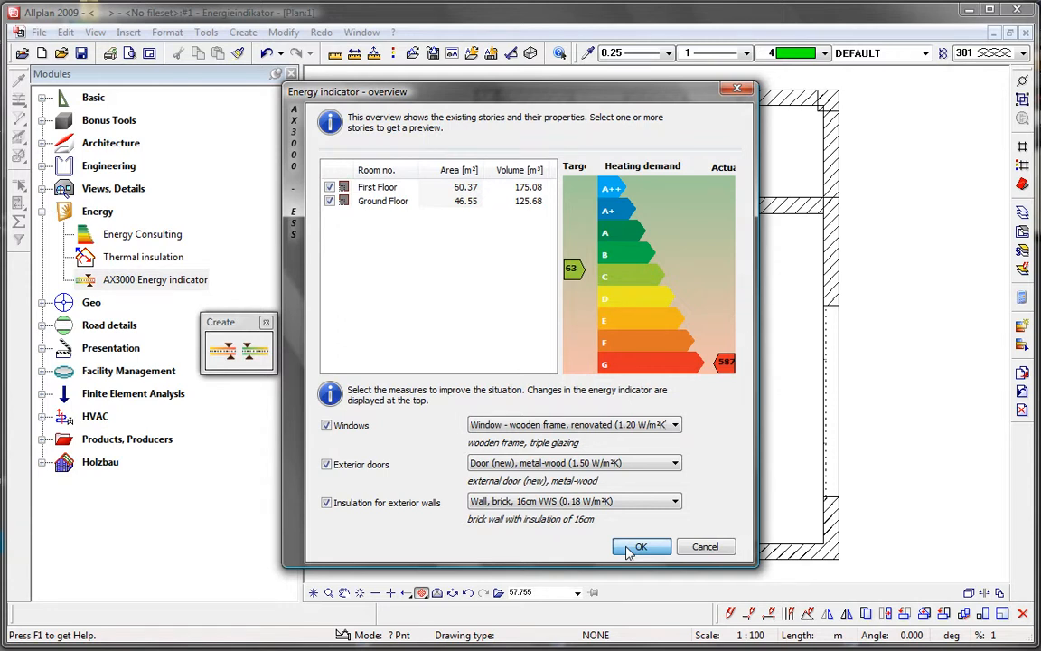
left_click(640, 546)
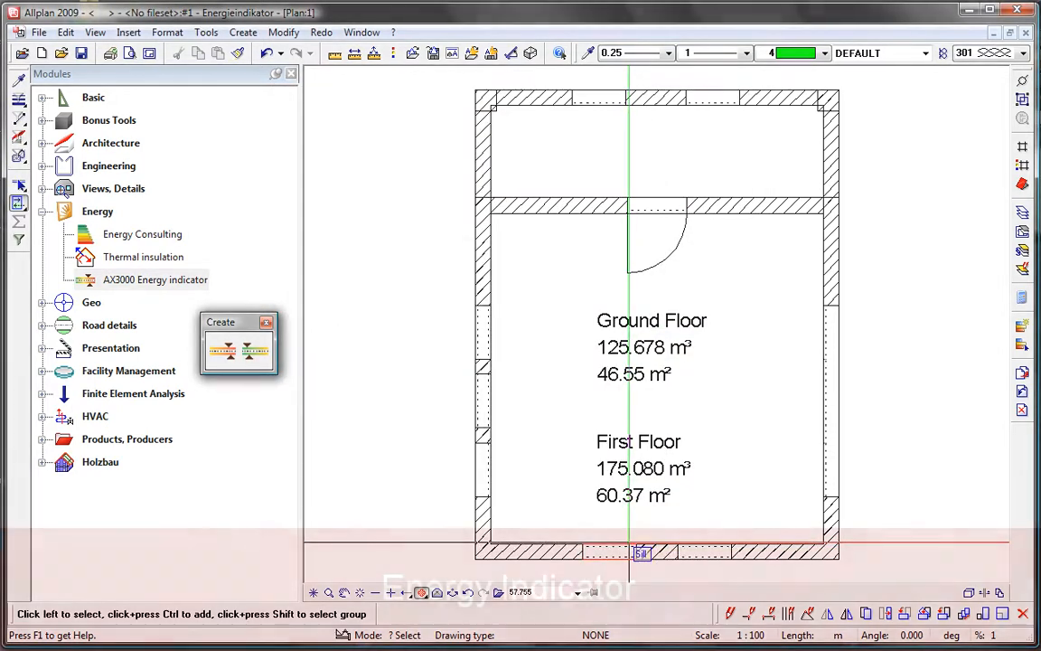